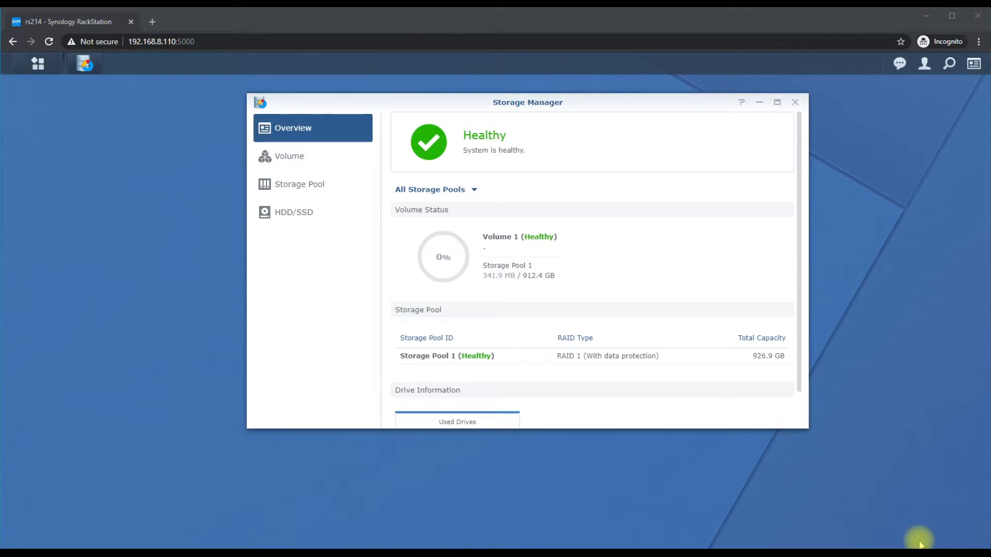
Step: Show Volume 1's details: healthy RAID 1, ext4, 912.37 GB total
left_click(289, 156)
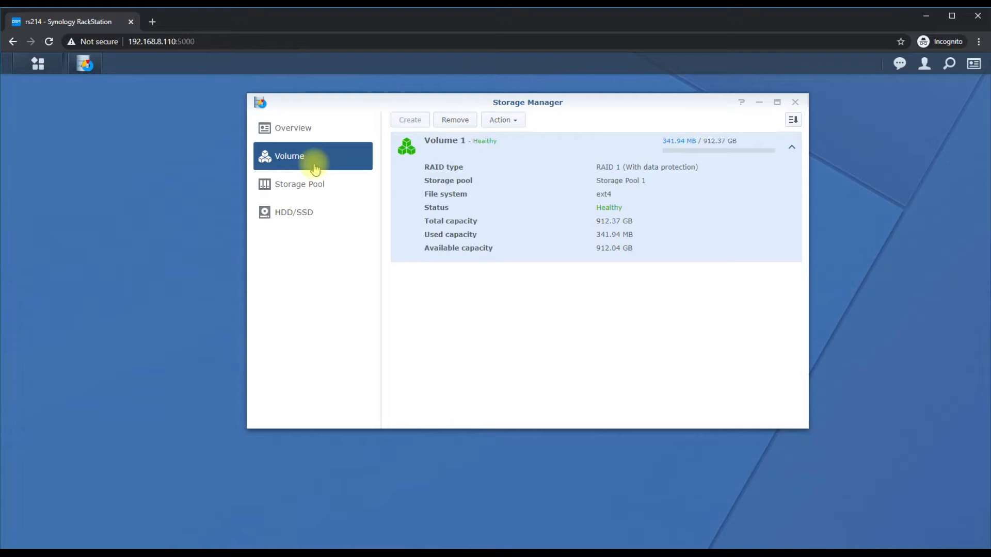
Step: Remove Volume 1, accepting the data-loss warning and authorising with the account password
left_click(454, 120)
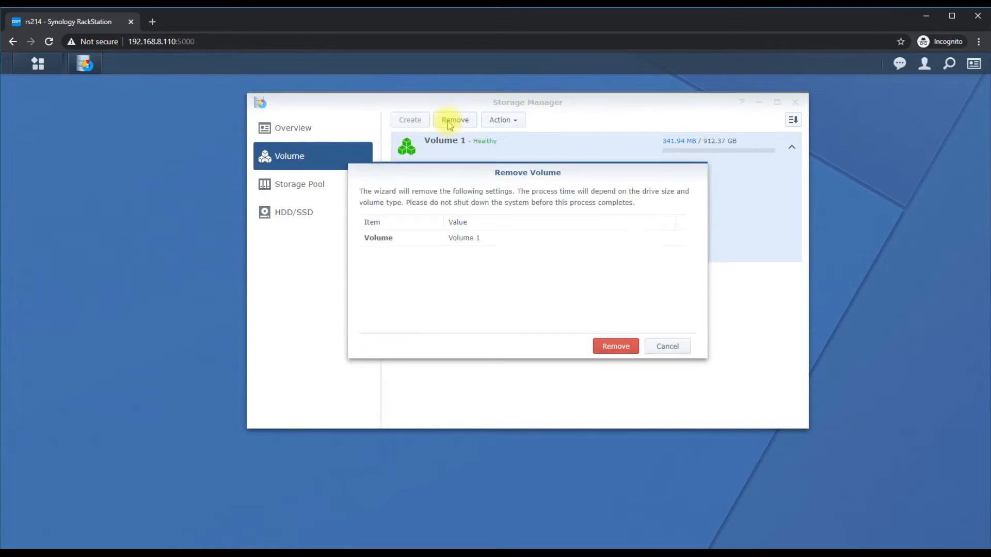
mouse_move(615, 347)
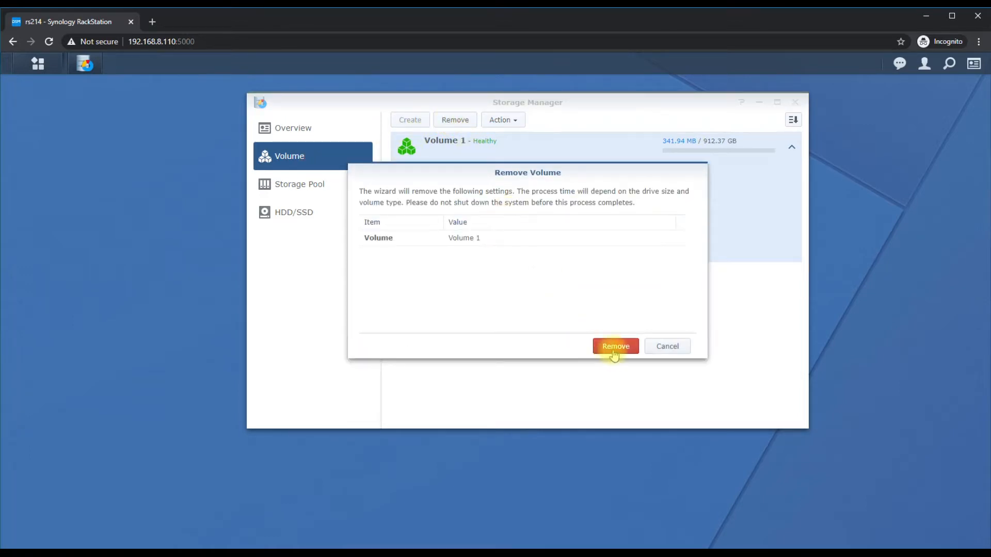
left_click(615, 346)
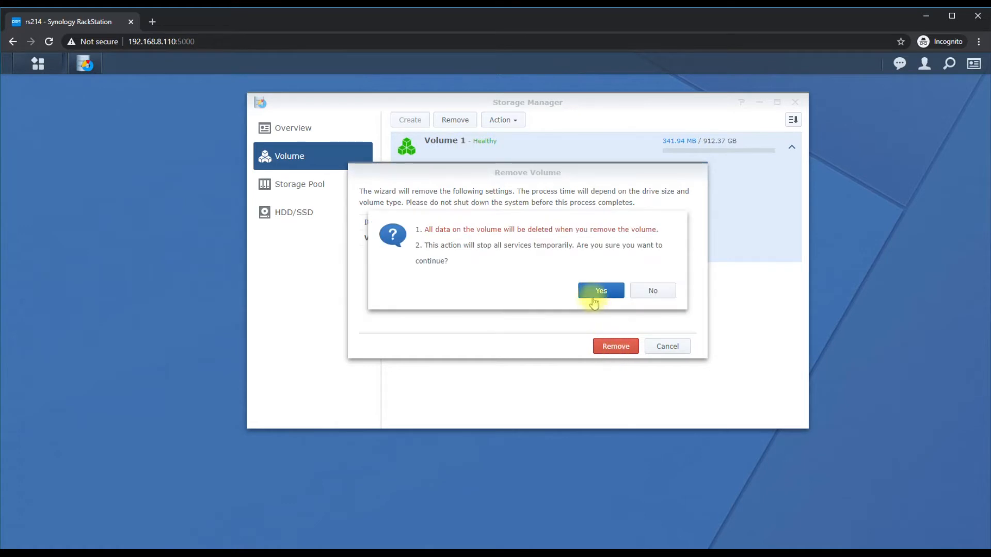
left_click(600, 291)
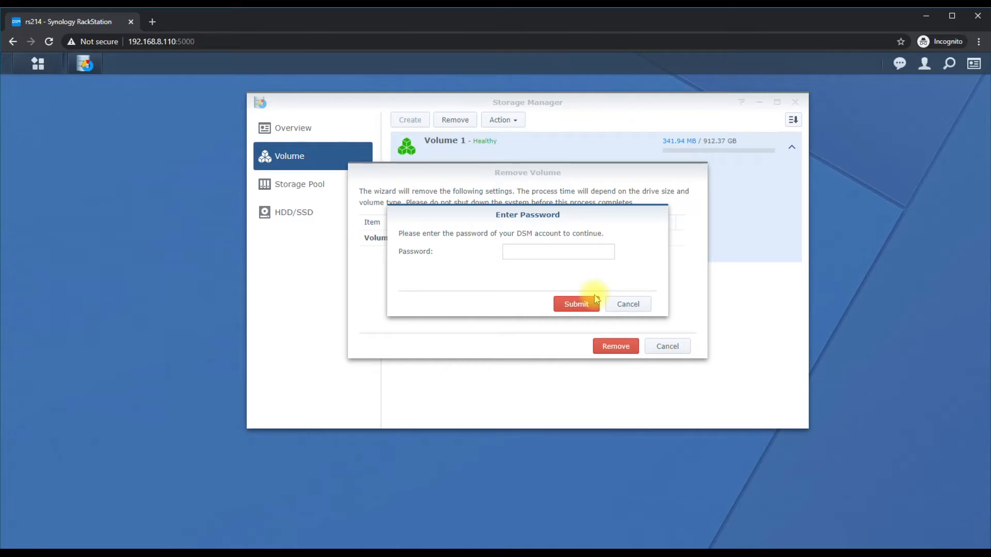
mouse_move(556, 269)
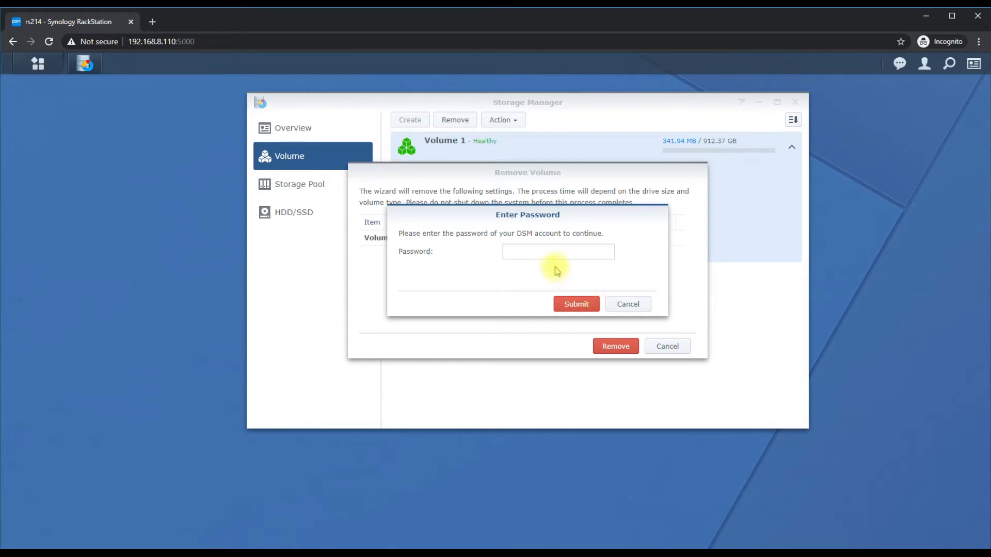
left_click(557, 252)
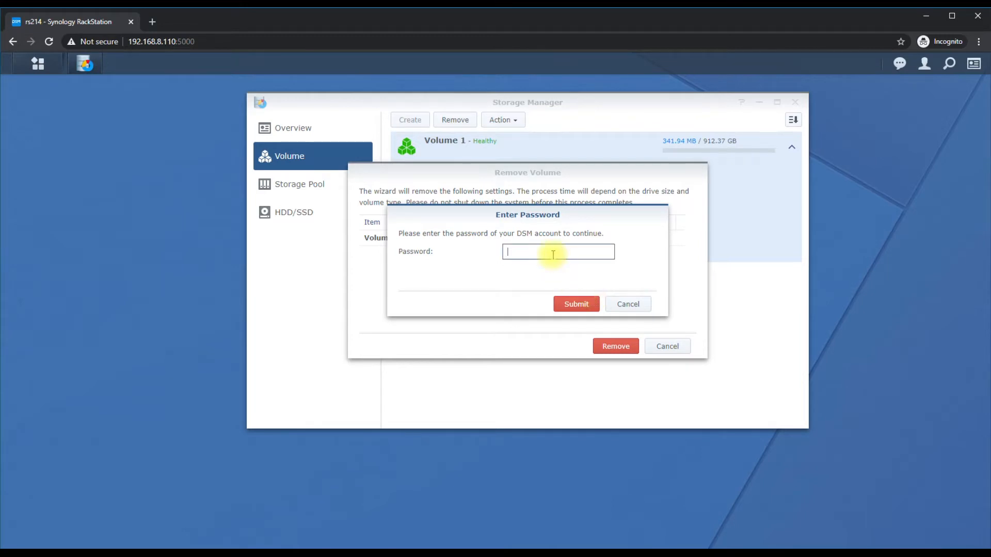
type("•••••")
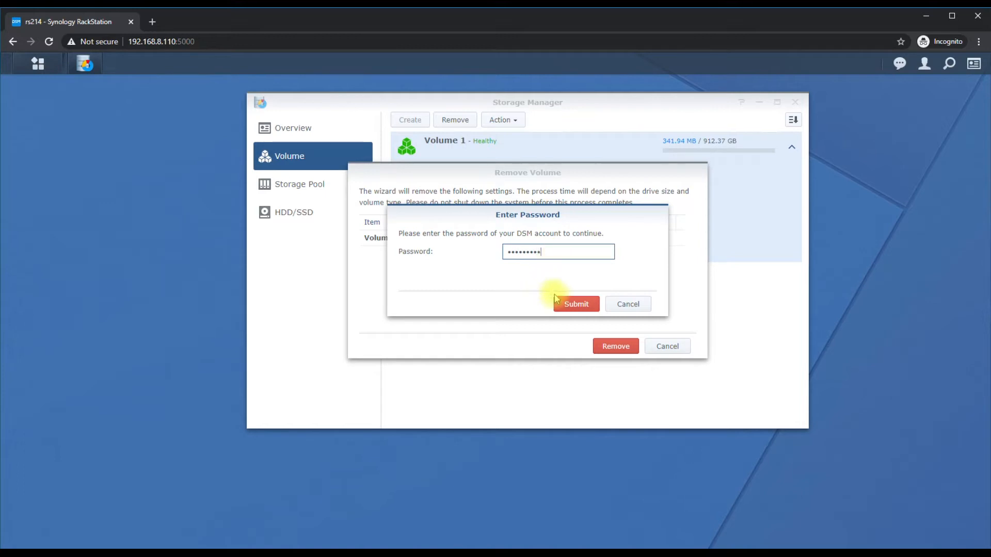
left_click(574, 304)
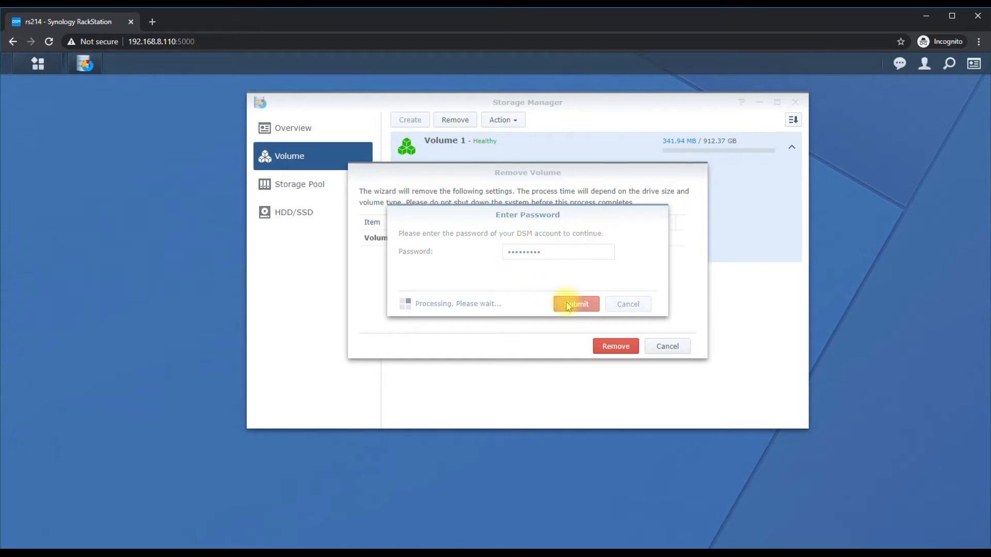
Step: Let Volume 1 unmount and finish removing until no volume remains
left_click(574, 303)
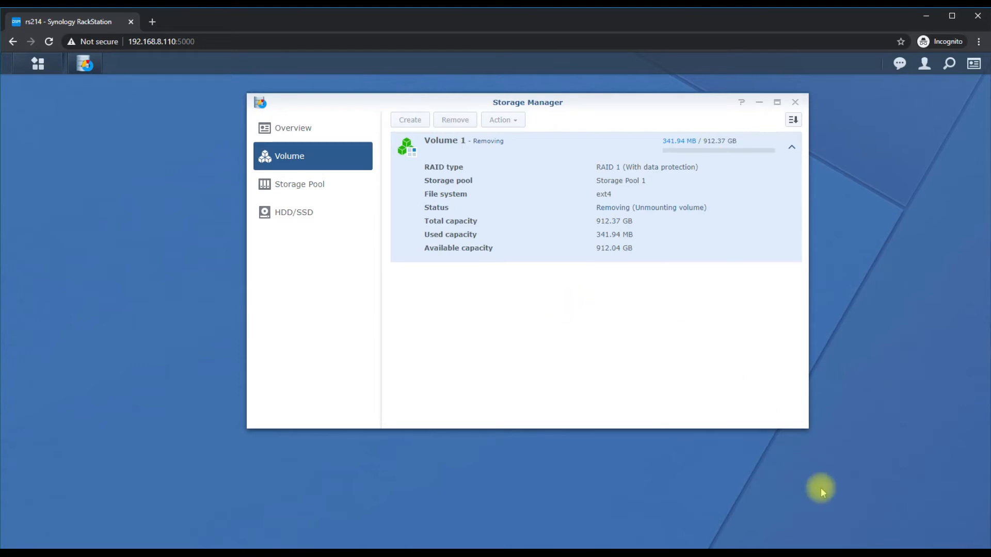
mouse_move(928, 545)
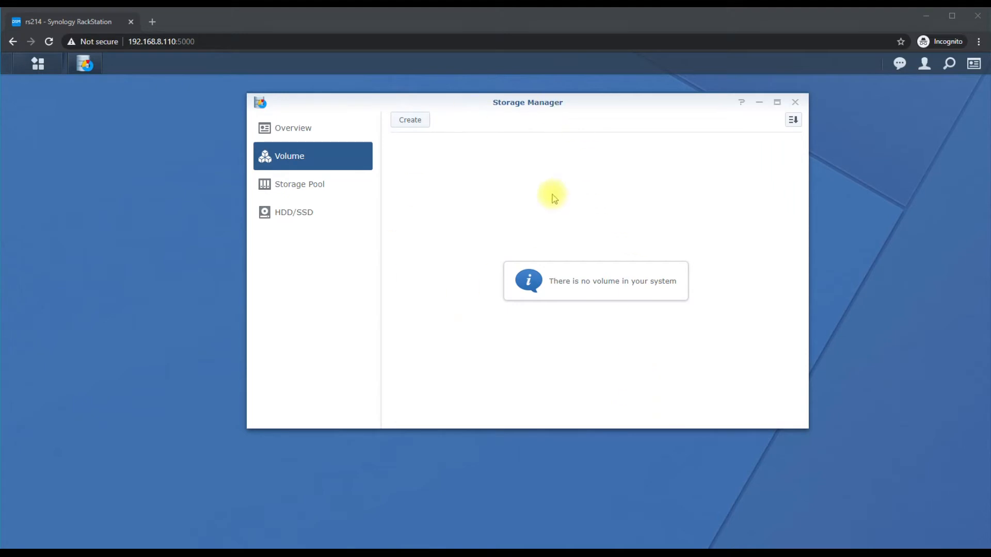
mouse_move(292, 192)
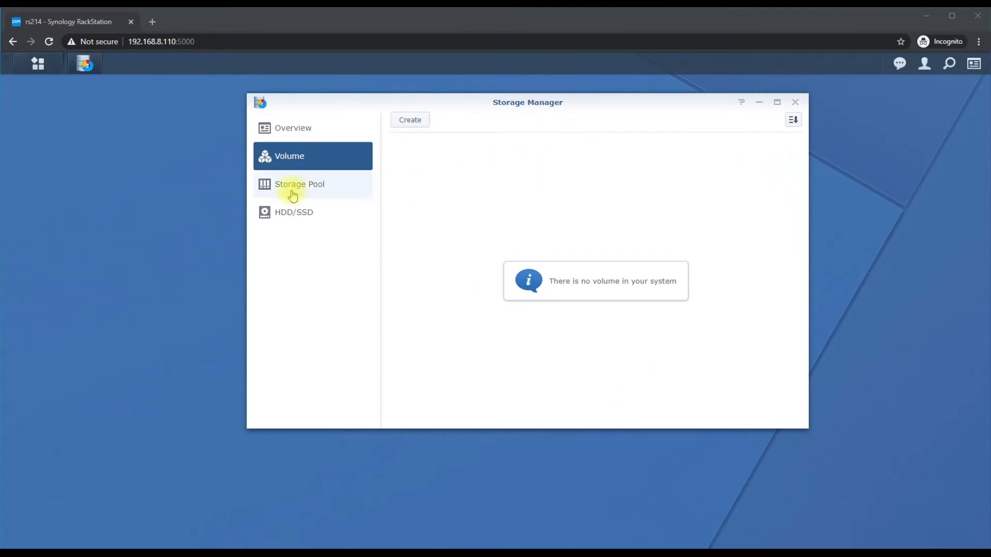
Step: Remove Storage Pool 1, accepting that all its data will be deleted
left_click(299, 183)
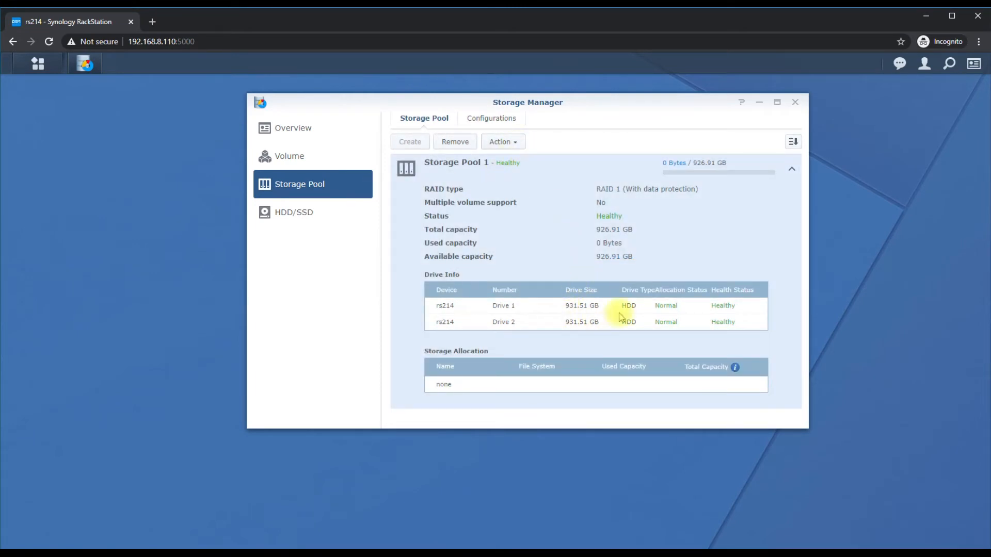
left_click(501, 141)
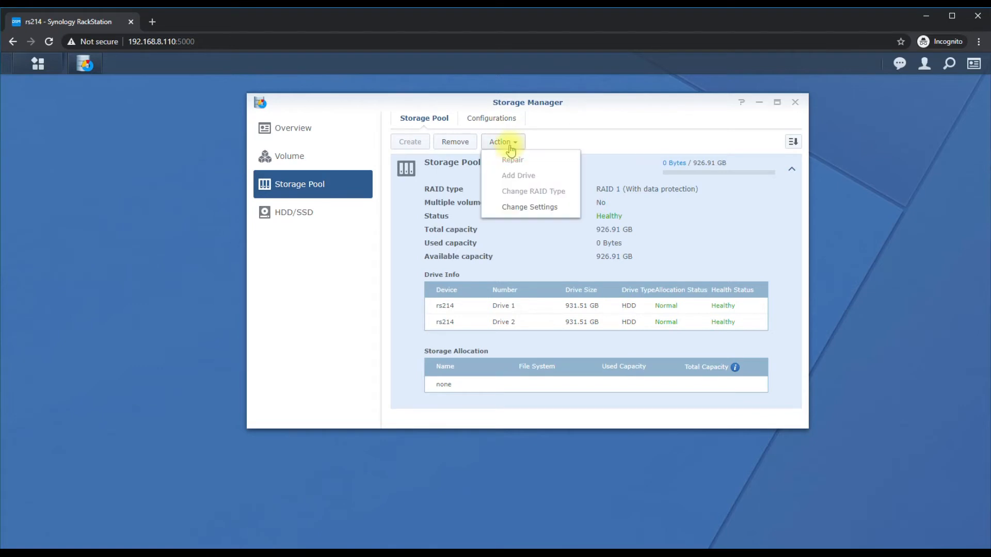
mouse_move(454, 141)
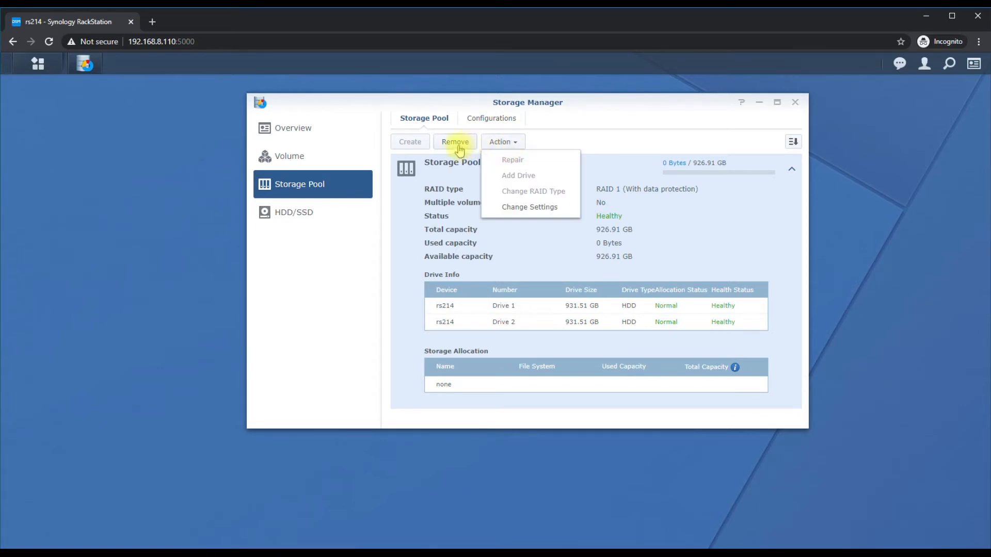
left_click(454, 142)
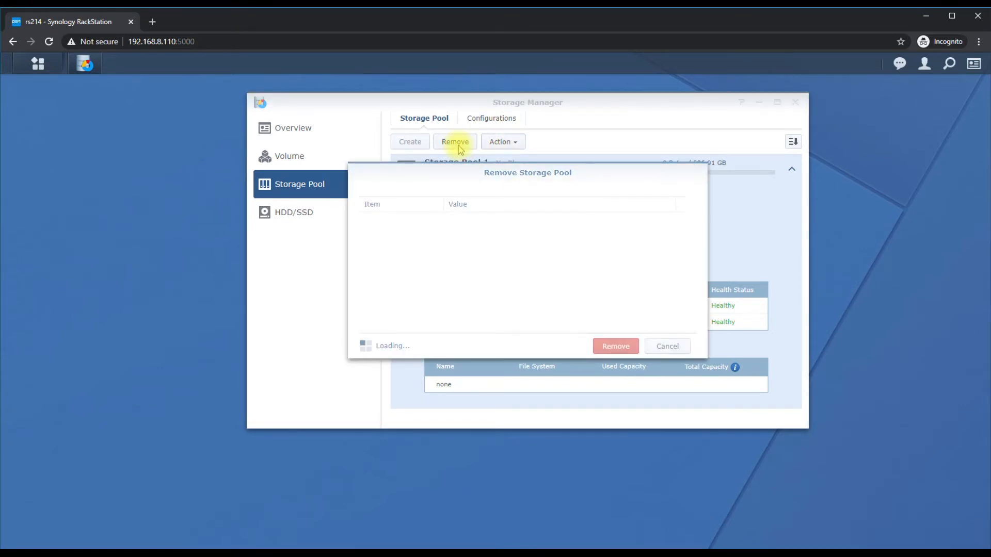
left_click(614, 346)
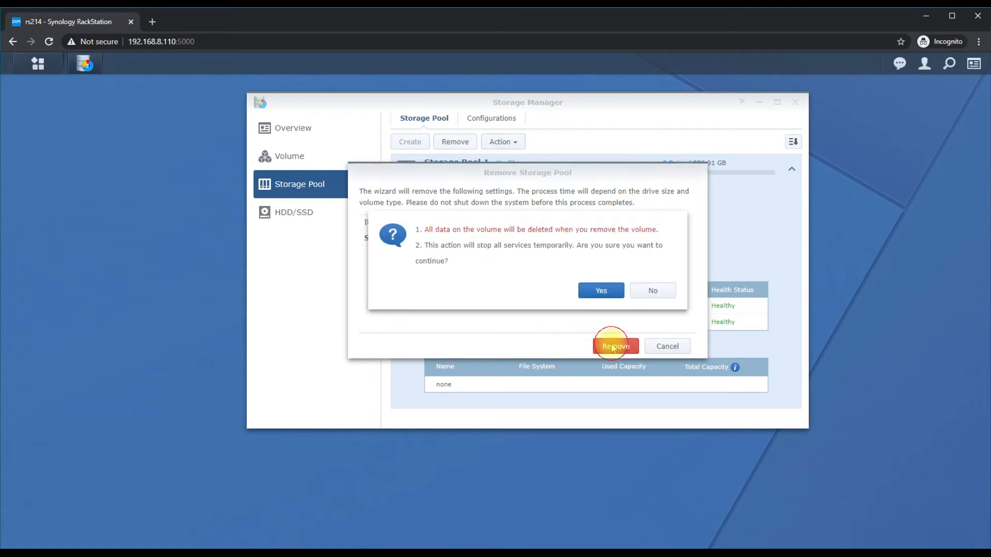
left_click(601, 290)
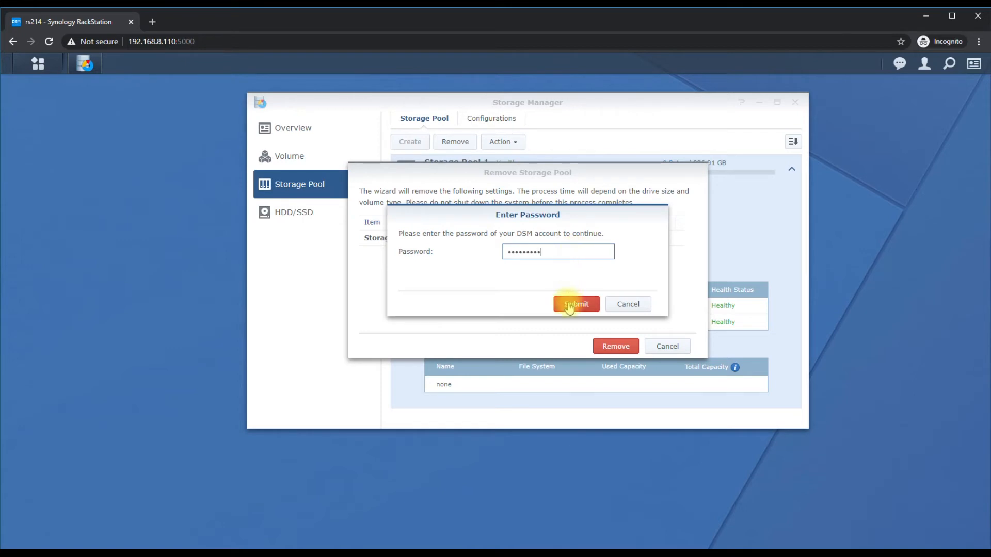
Step: Authorise the pool removal with the DSM account password
left_click(575, 304)
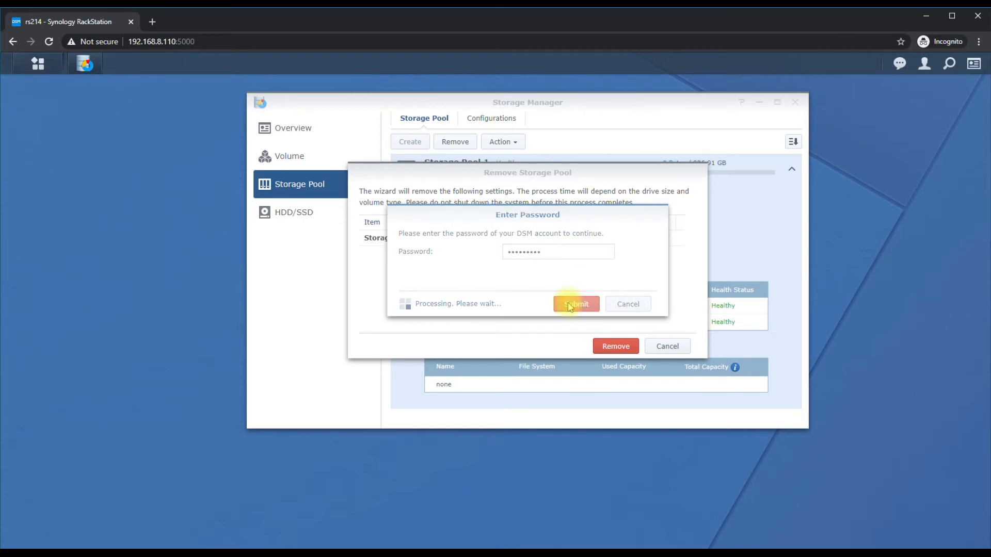
left_click(575, 303)
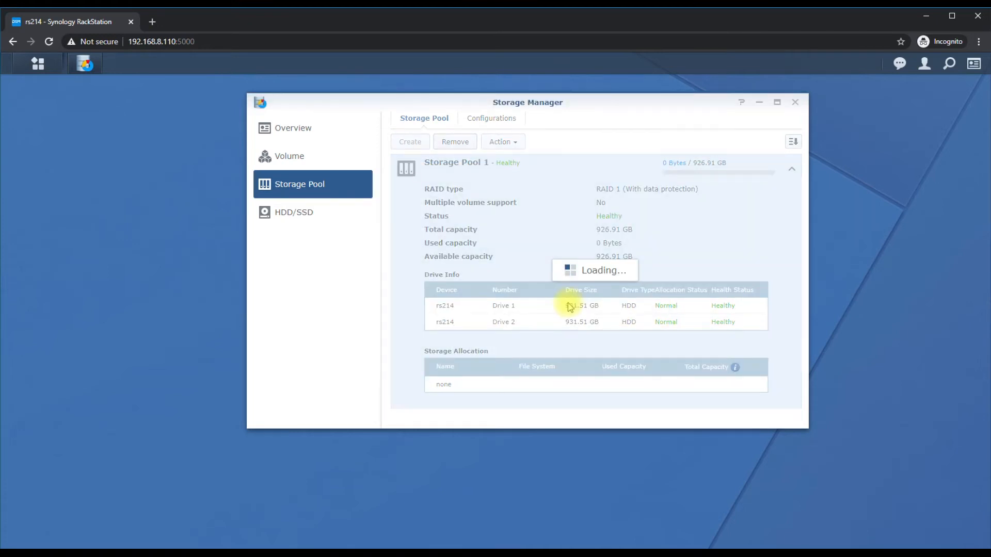
Step: Show the HDD/SSD overview listing Drive 1 and Drive 2 as Initialized
left_click(454, 142)
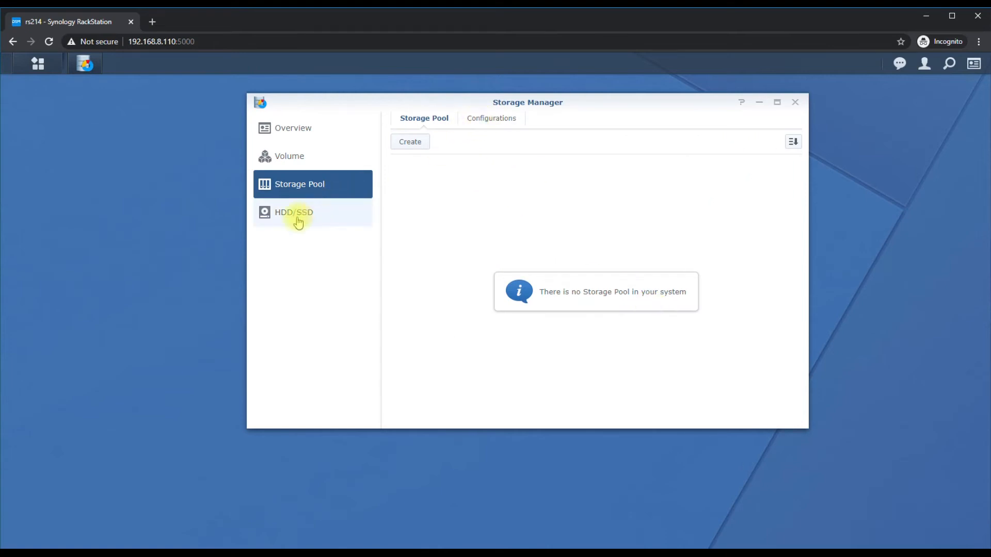
left_click(293, 213)
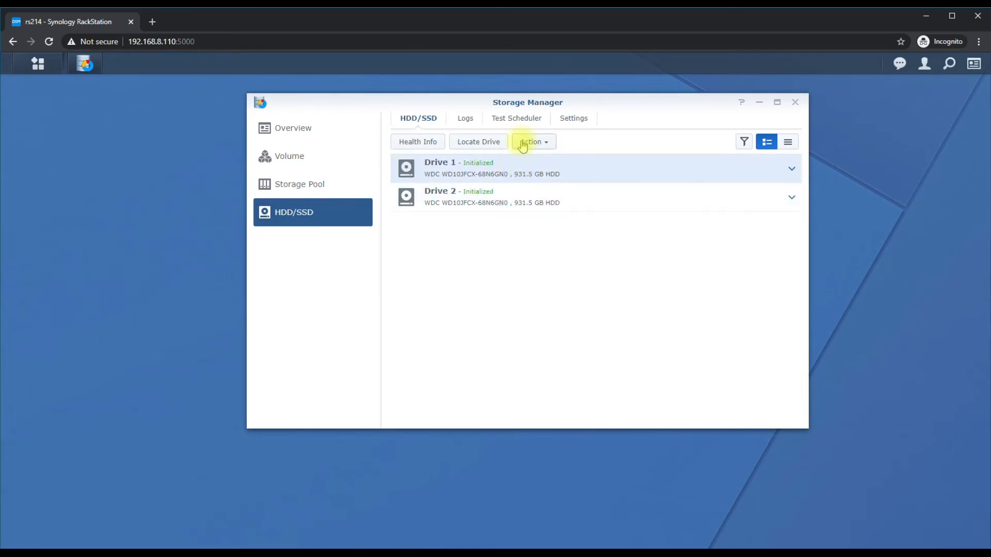
Step: List Drive 1's available actions, including Secure Erase
left_click(533, 141)
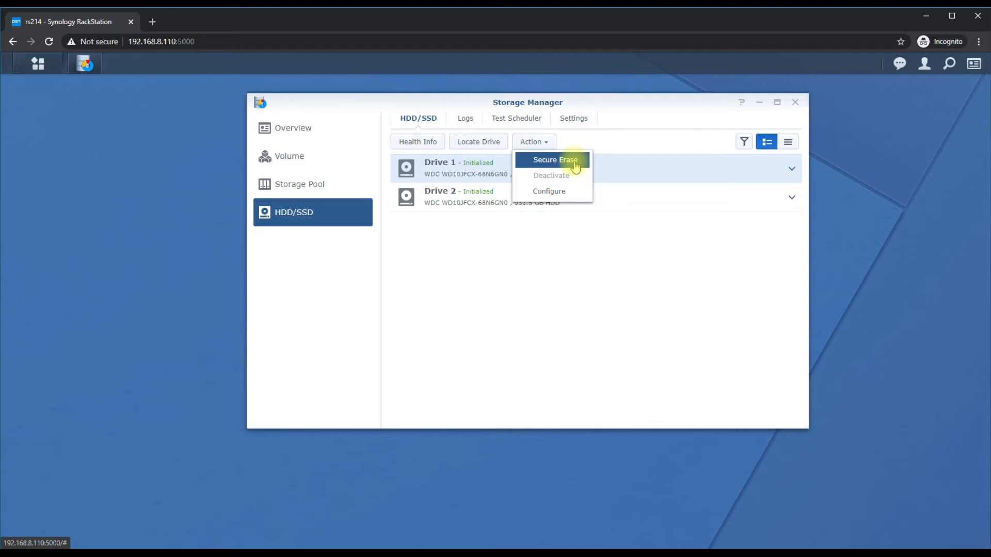
Step: Secure erase Drive 1, acknowledging permanent deletion and authorising with the password; it shows Erasing 0%
left_click(555, 159)
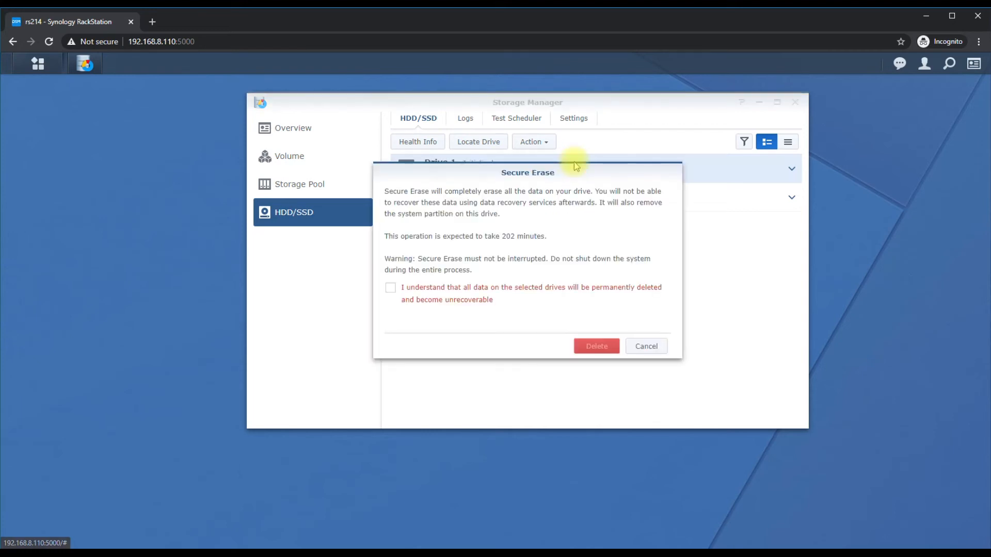
mouse_move(556, 239)
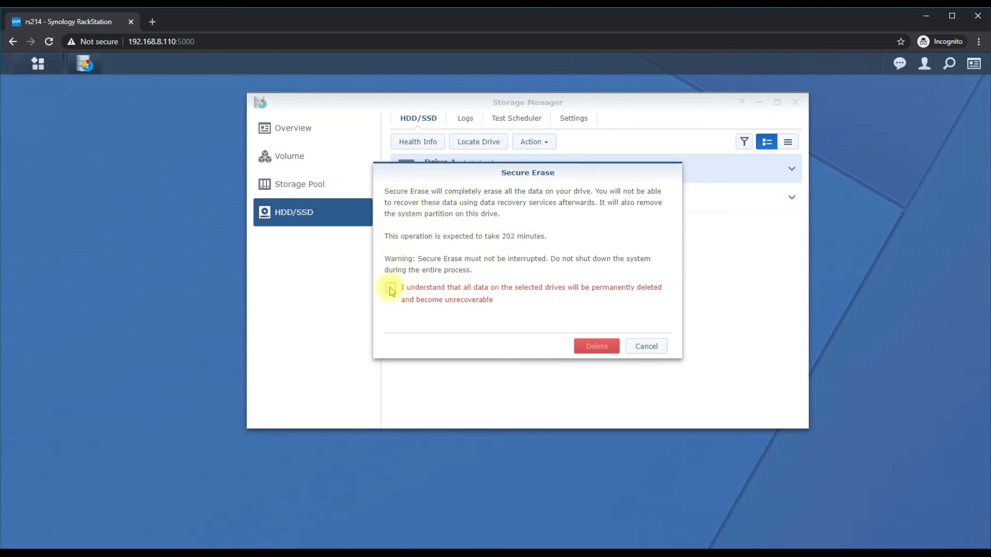
left_click(390, 288)
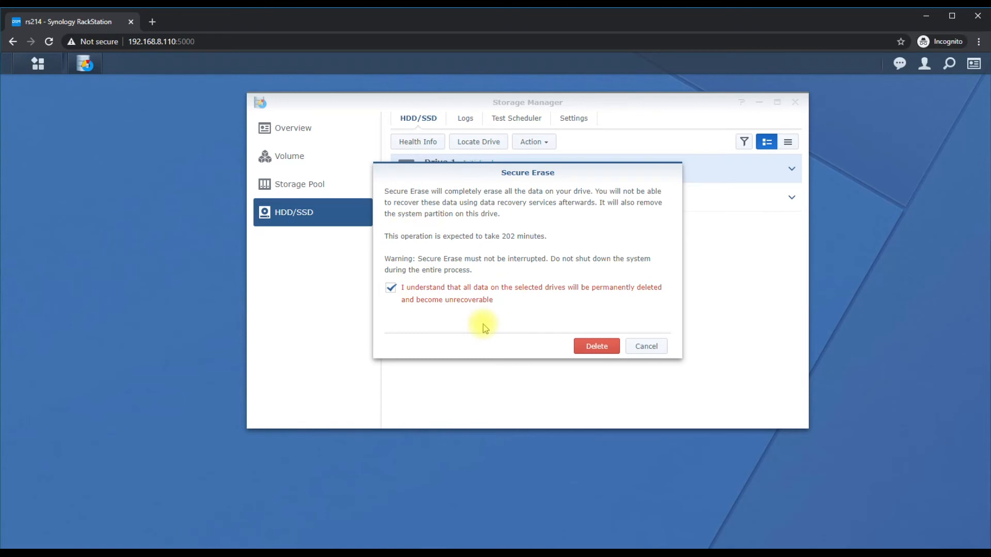
left_click(595, 346)
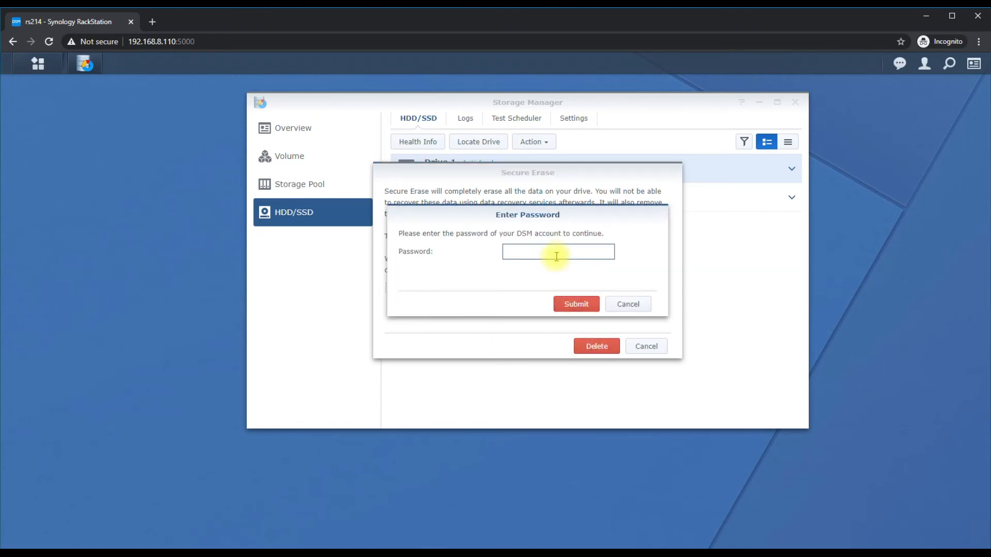
type("password")
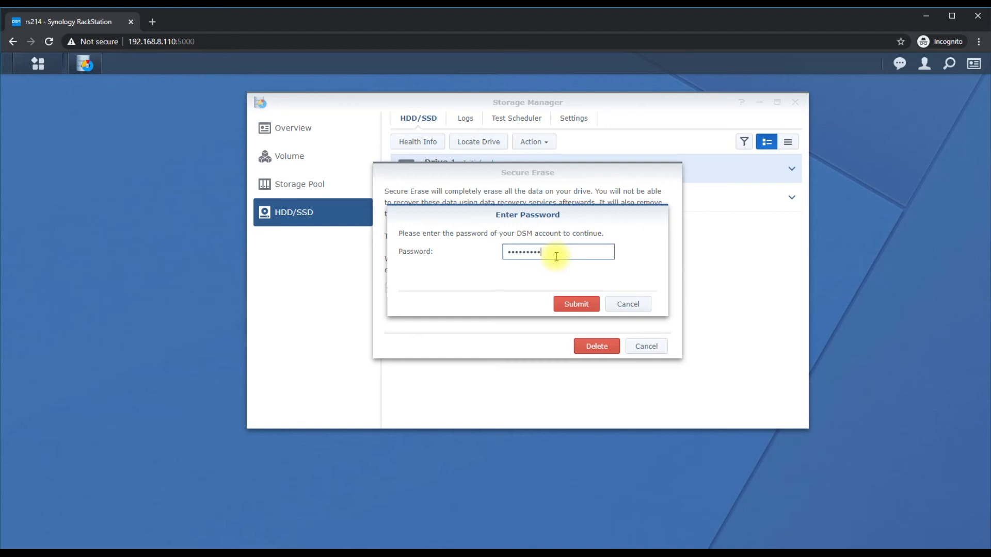
left_click(575, 304)
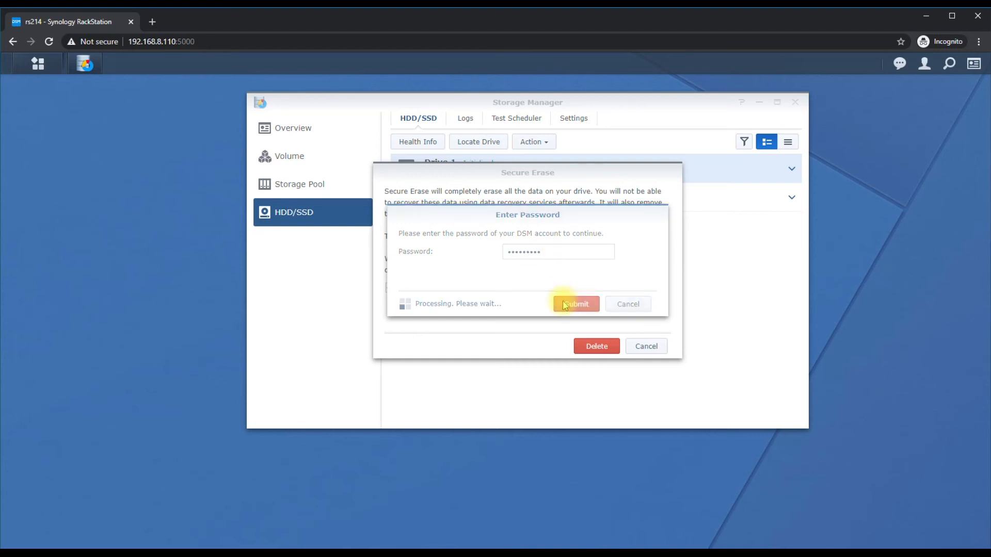
left_click(574, 303)
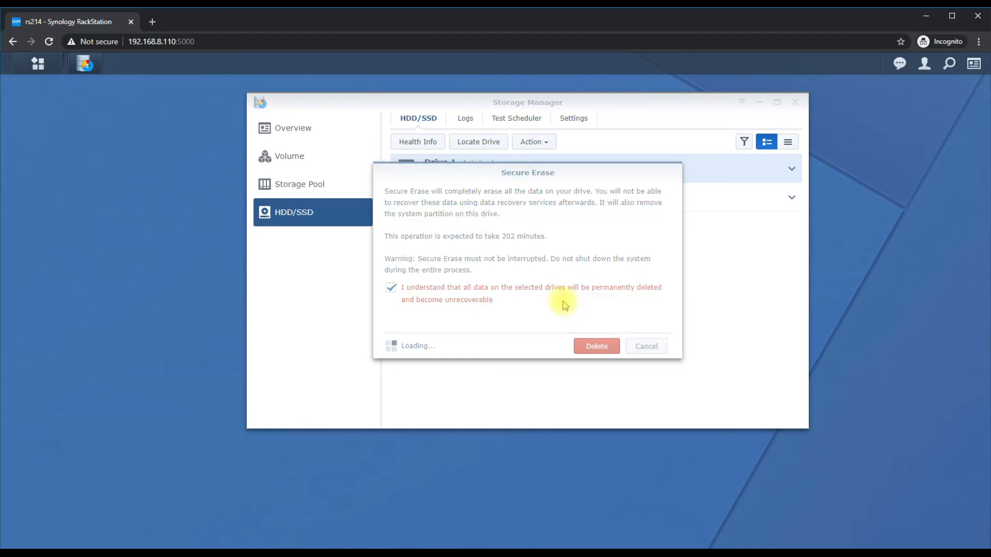
left_click(594, 346)
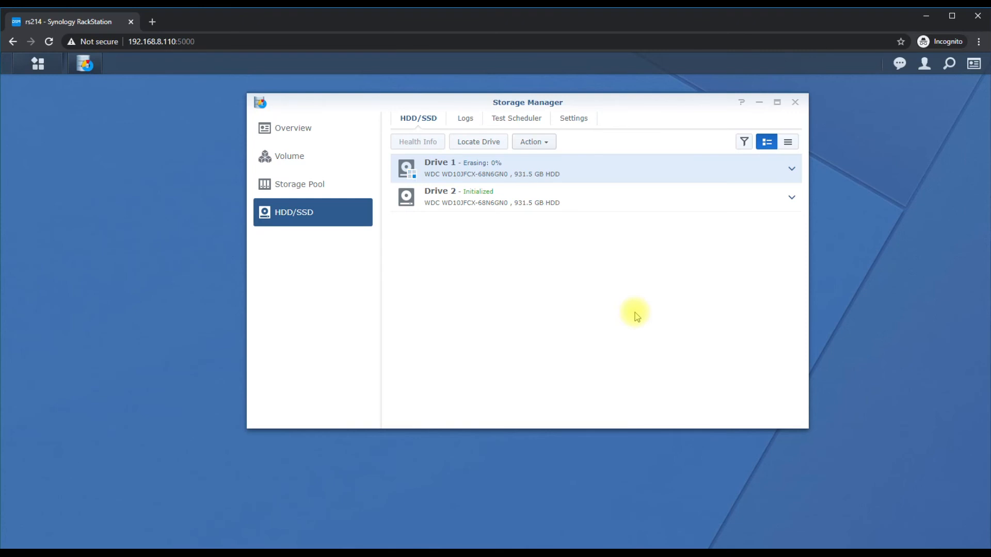
mouse_move(467, 196)
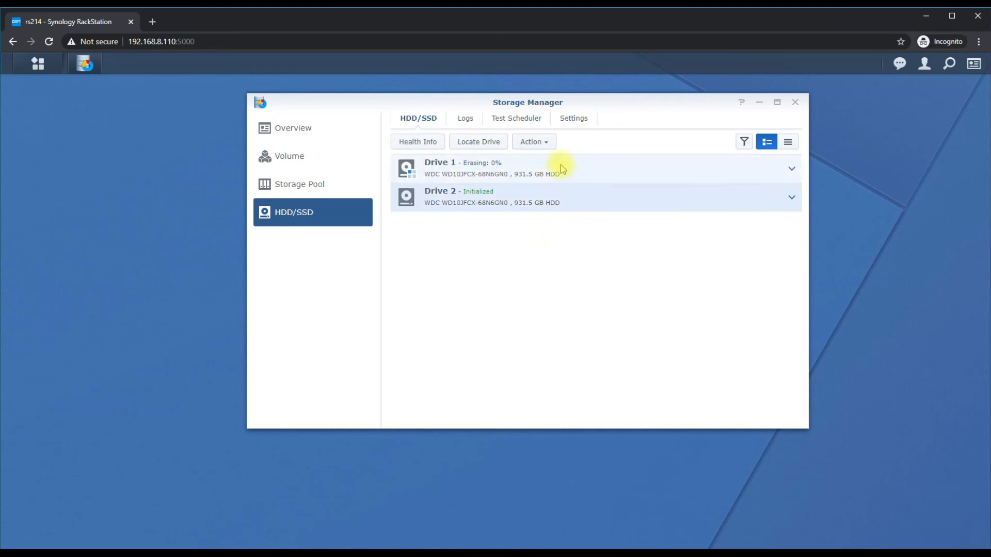
mouse_move(555, 159)
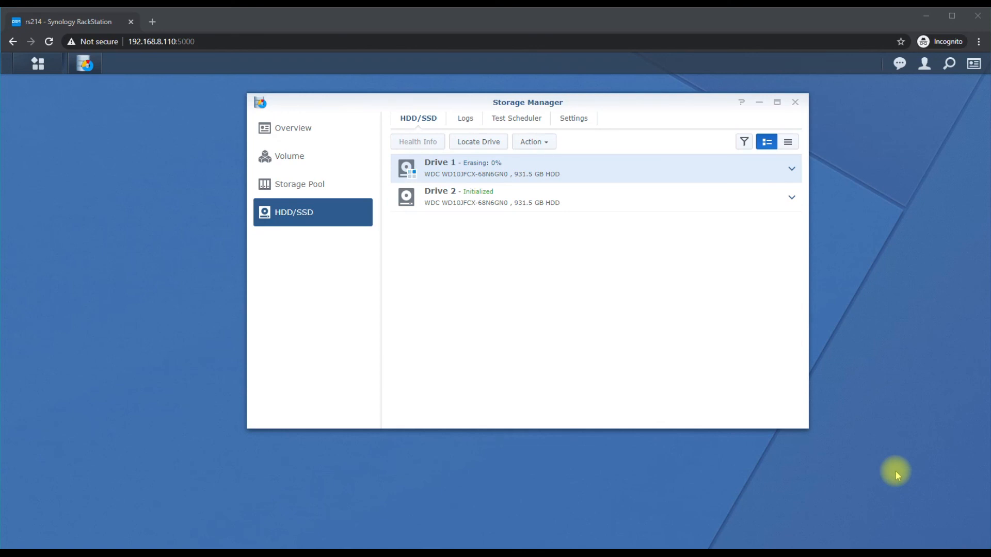
Step: Select Drive 2 and list its available actions while Drive 1 erases
left_click(569, 196)
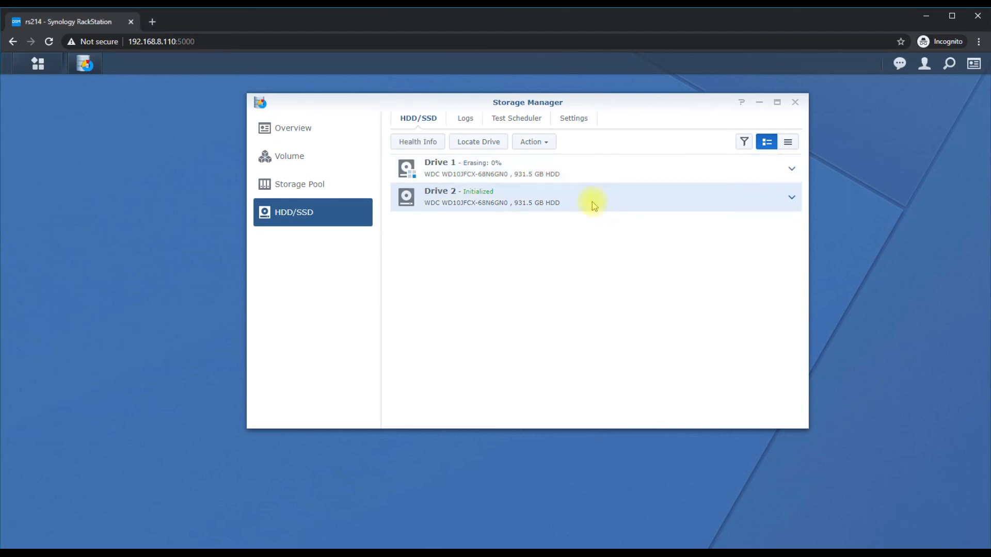
left_click(532, 142)
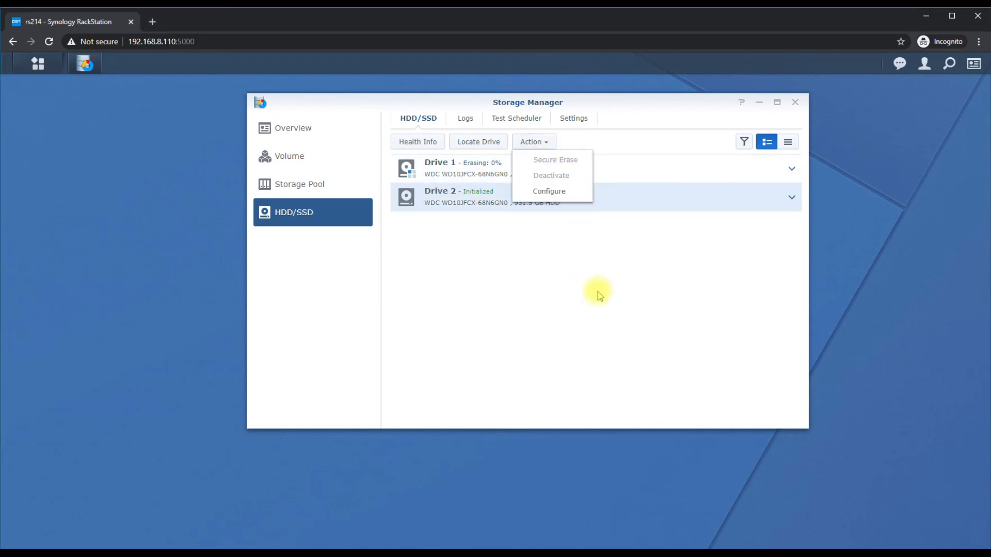